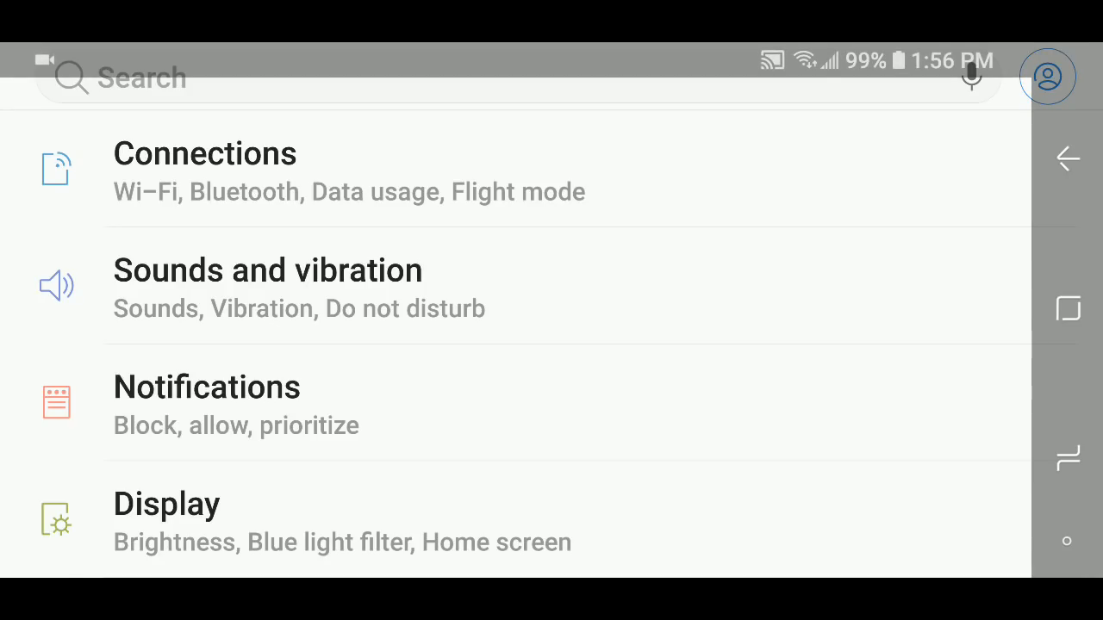
# - Scroll down the Settings menu and open Apps
pyautogui.scroll(-3)
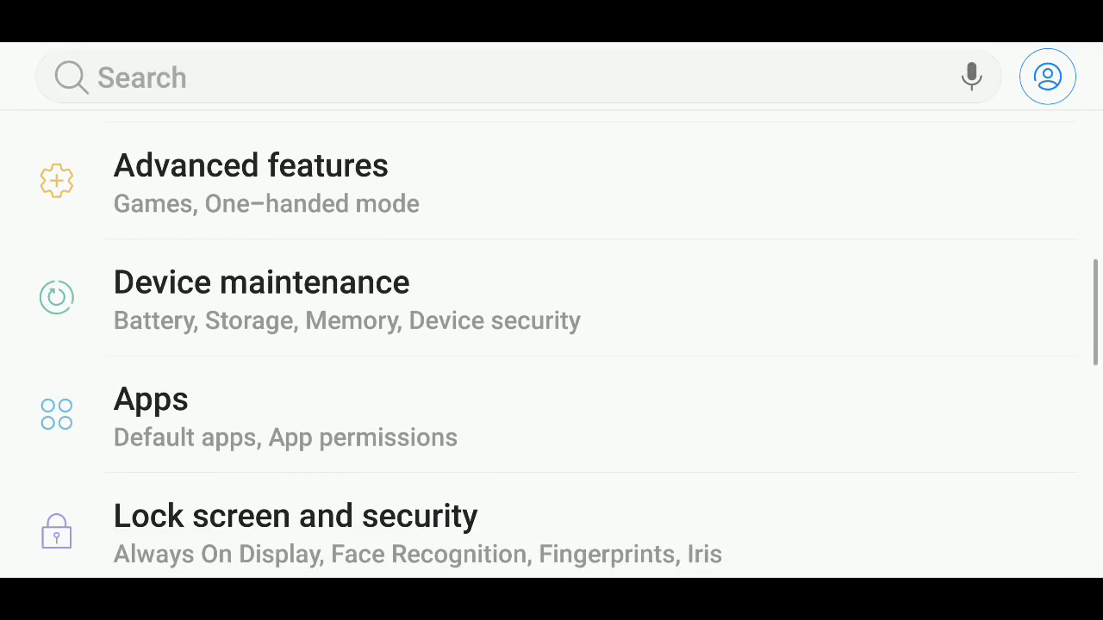
pyautogui.click(150, 398)
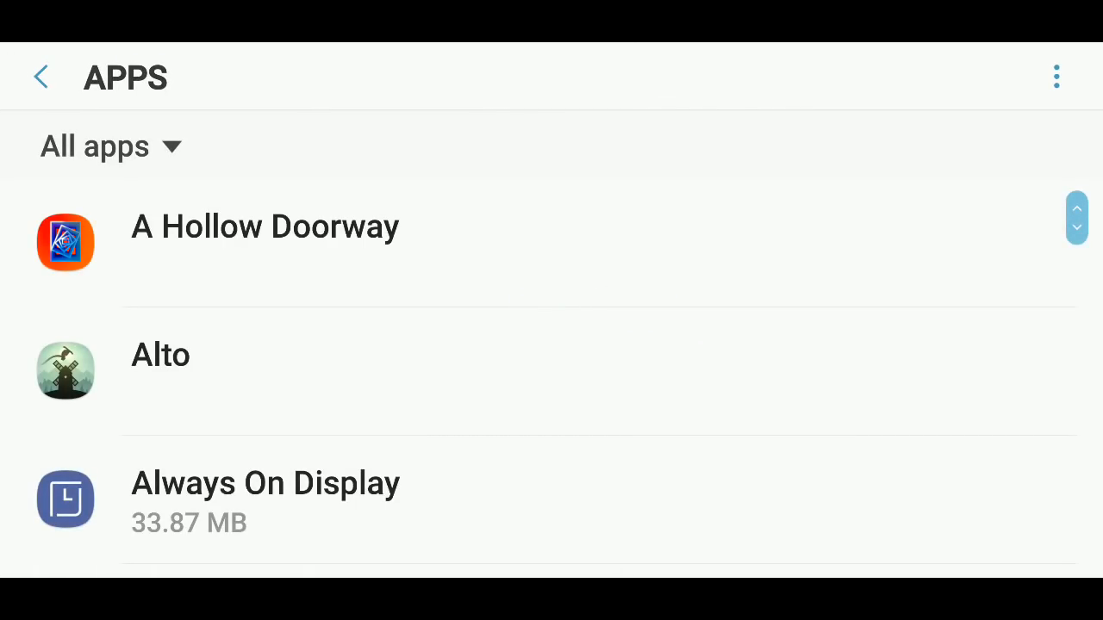
# - Scroll the All apps list to M and open the 88.19 MB Messages entry
pyautogui.scroll(-3)
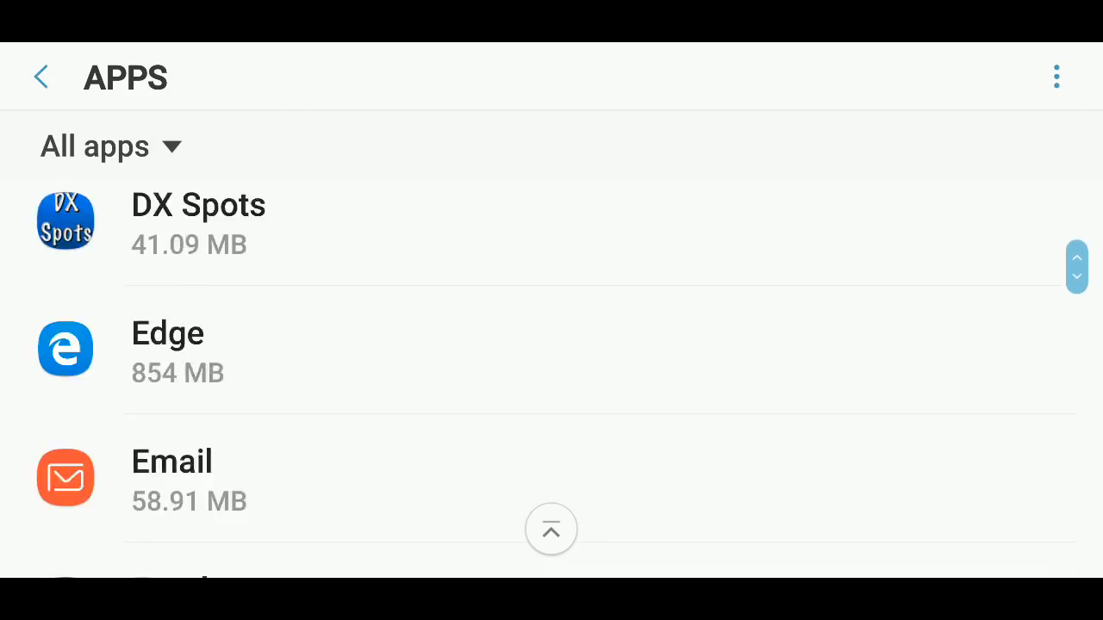
pyautogui.scroll(-3)
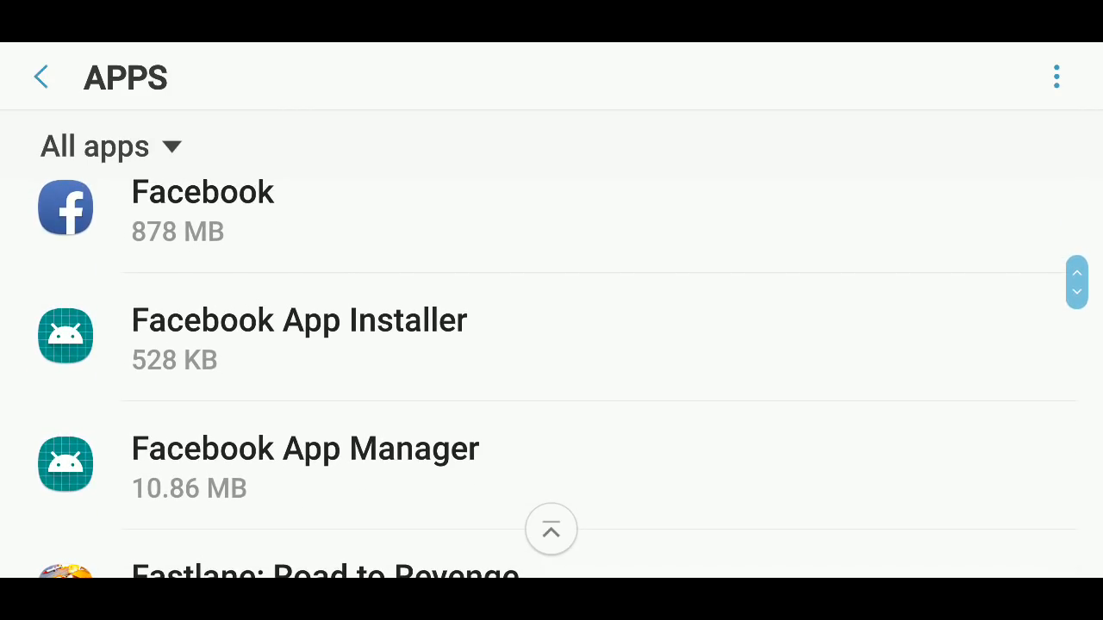
pyautogui.scroll(-3)
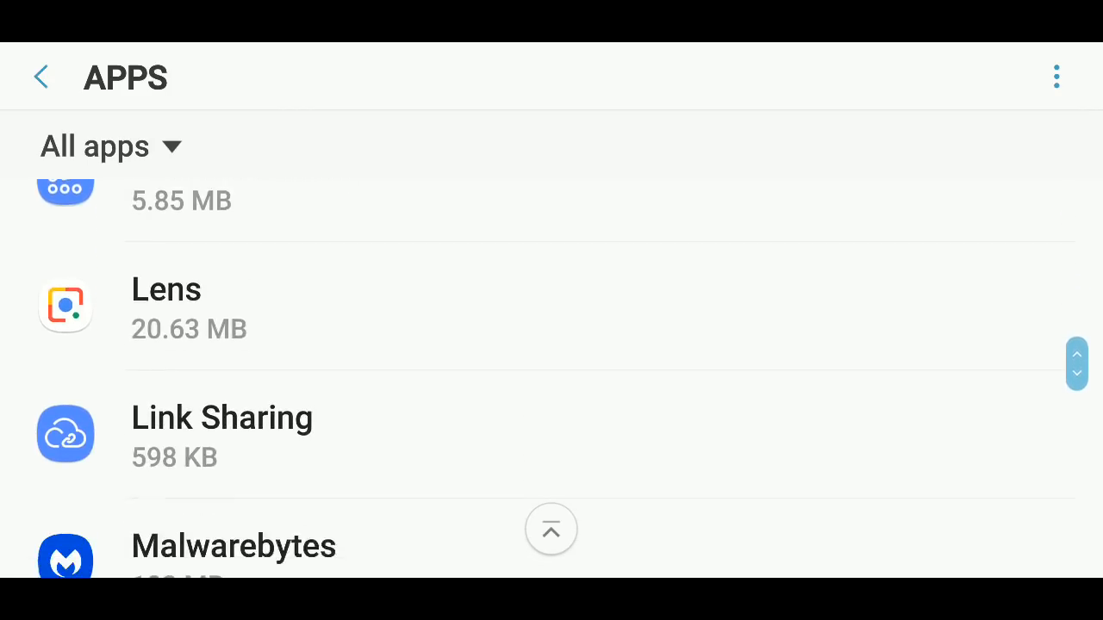
pyautogui.scroll(-3)
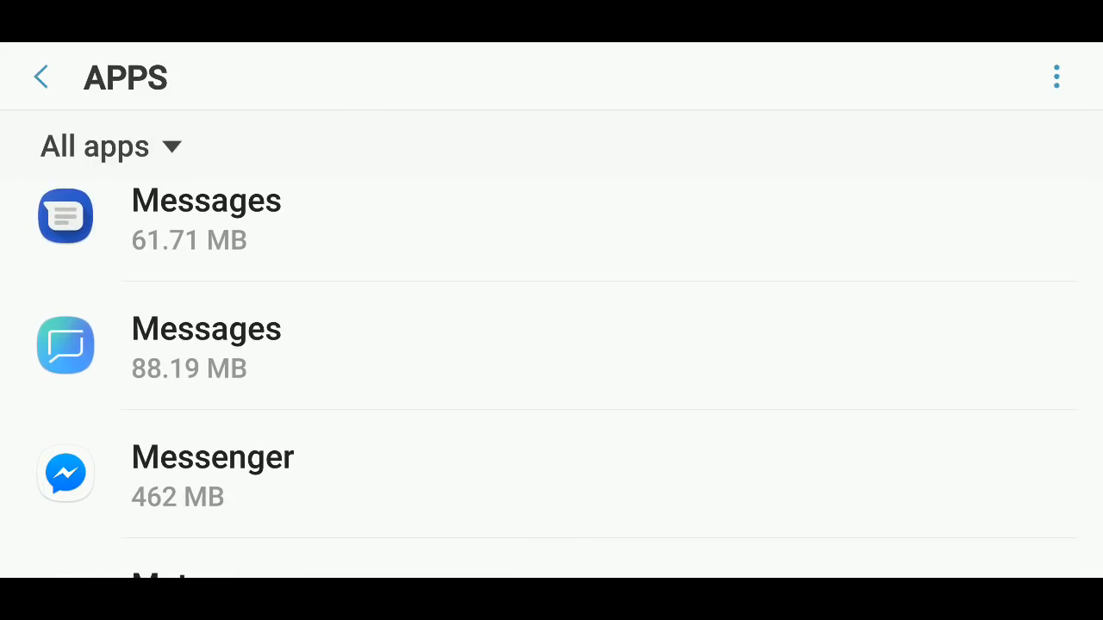
pyautogui.click(207, 344)
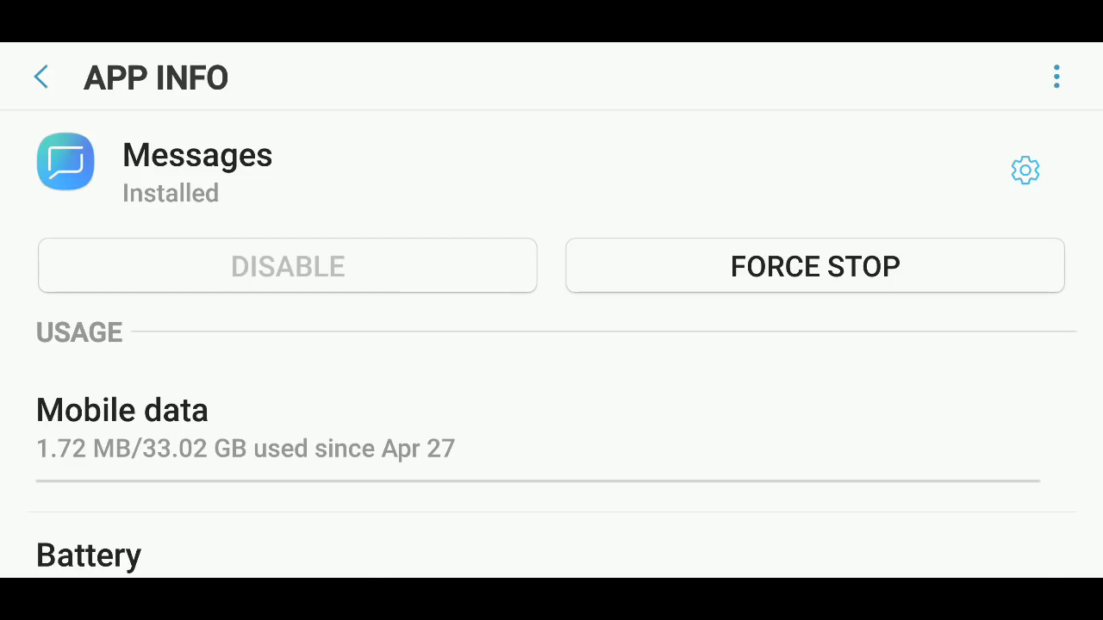
# - Scroll through the Messages permissions to reach the Storage toggle
pyautogui.scroll(-3)
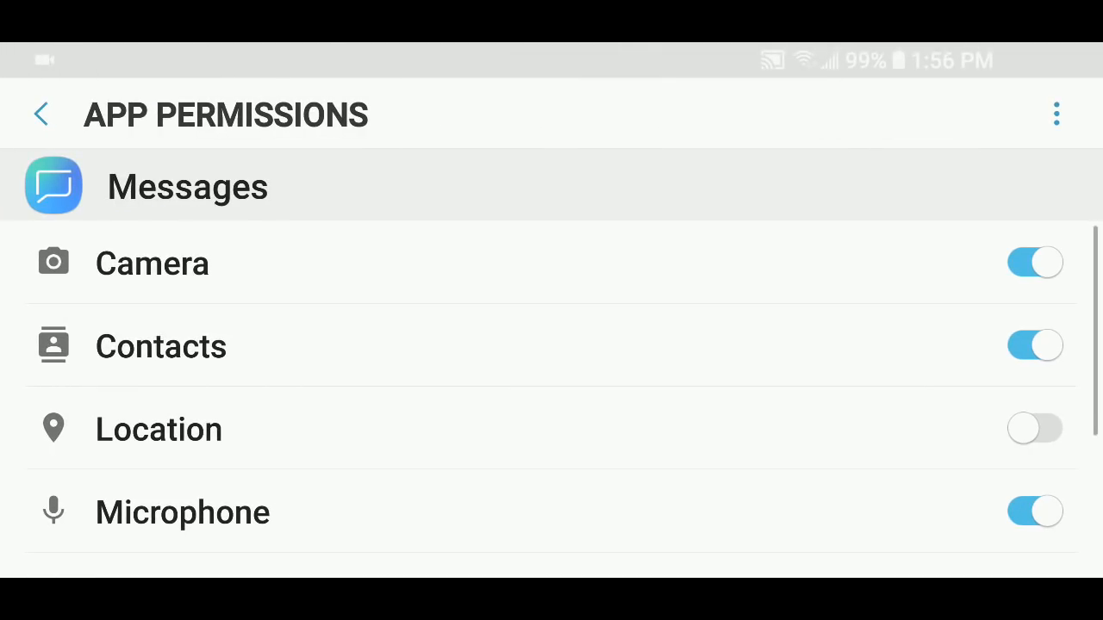
pyautogui.scroll(-3)
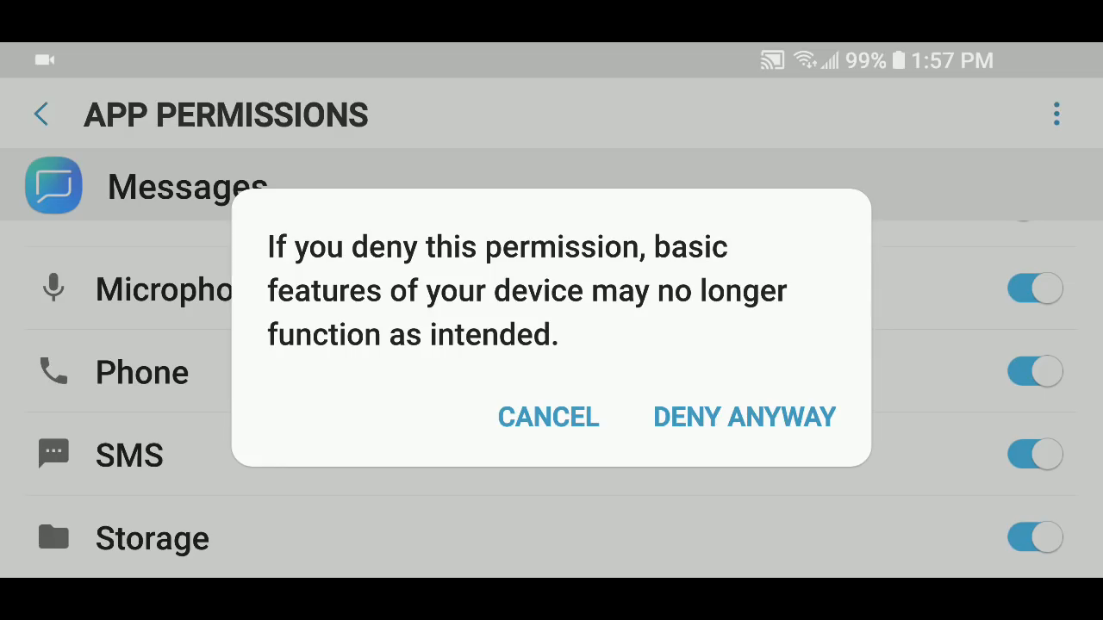
# - Confirm DENY ANYWAY and verify the Storage toggle is off
pyautogui.click(743, 416)
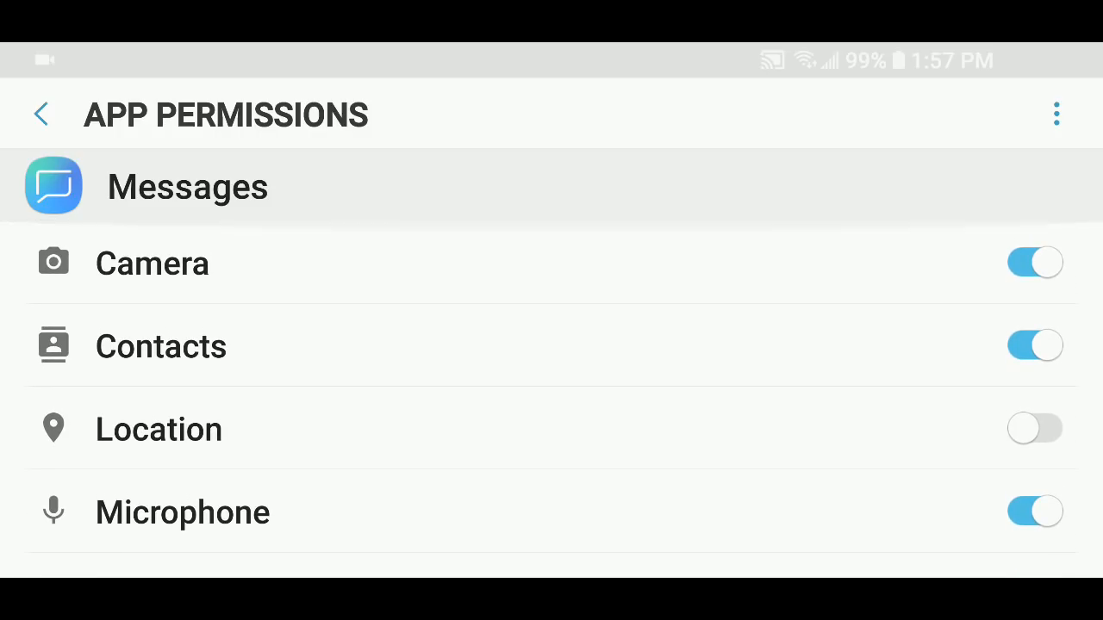
pyautogui.scroll(-3)
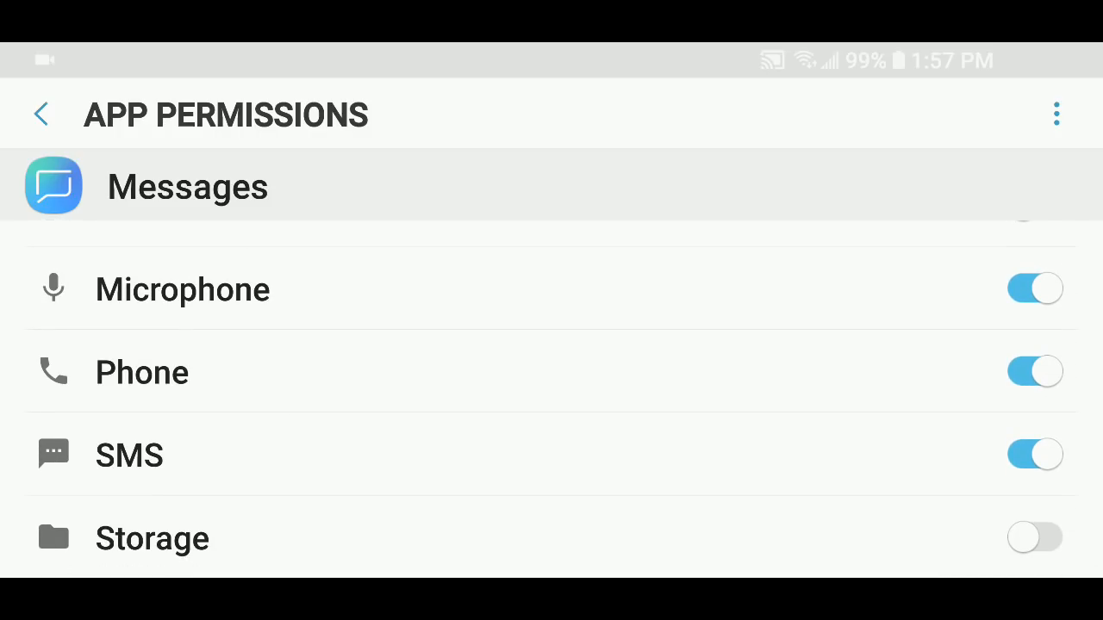